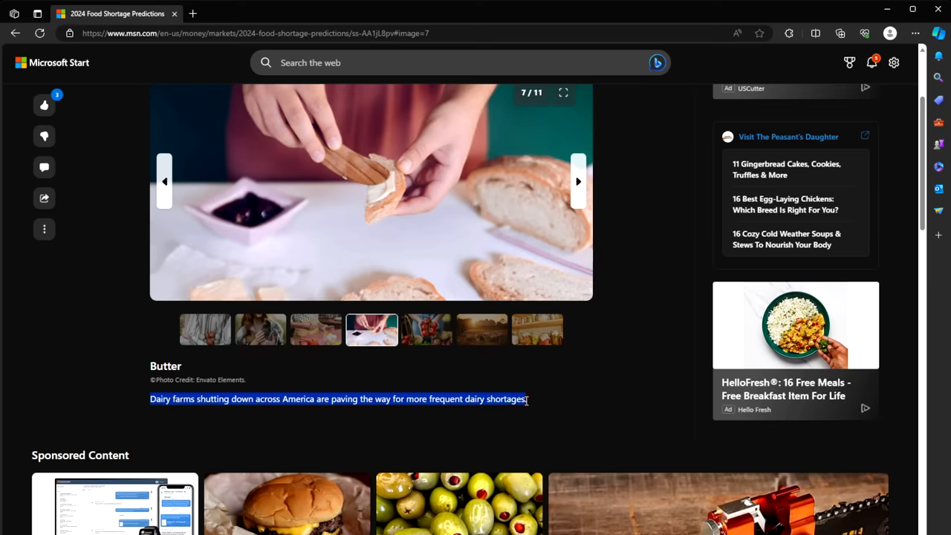
Step: Advance through the Tomatoes slide, highlighting its caption while reading, to reach the Beef slide (9 of 11)
{"action": "left_click", "coordinate": [578, 181]}
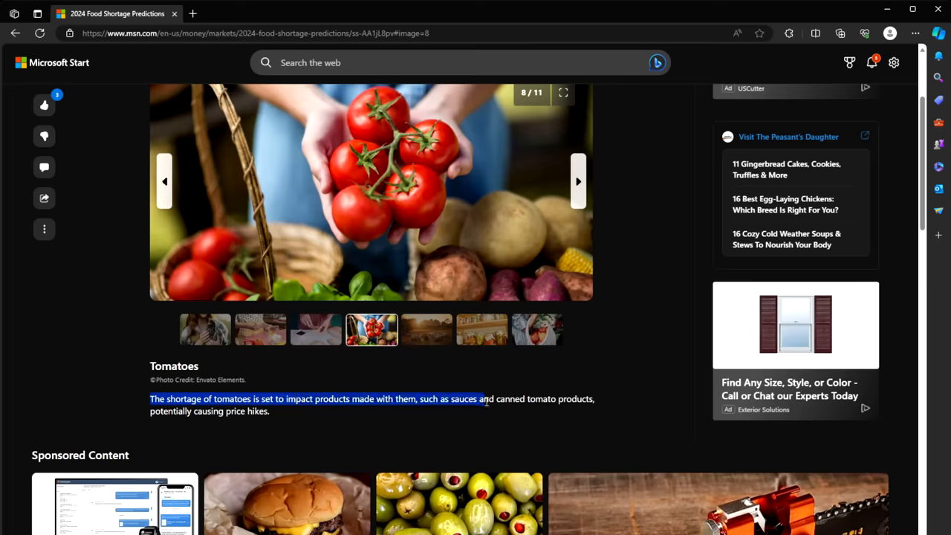
{"action": "left_click_drag", "start_coordinate": [483, 398], "coordinate": [280, 410]}
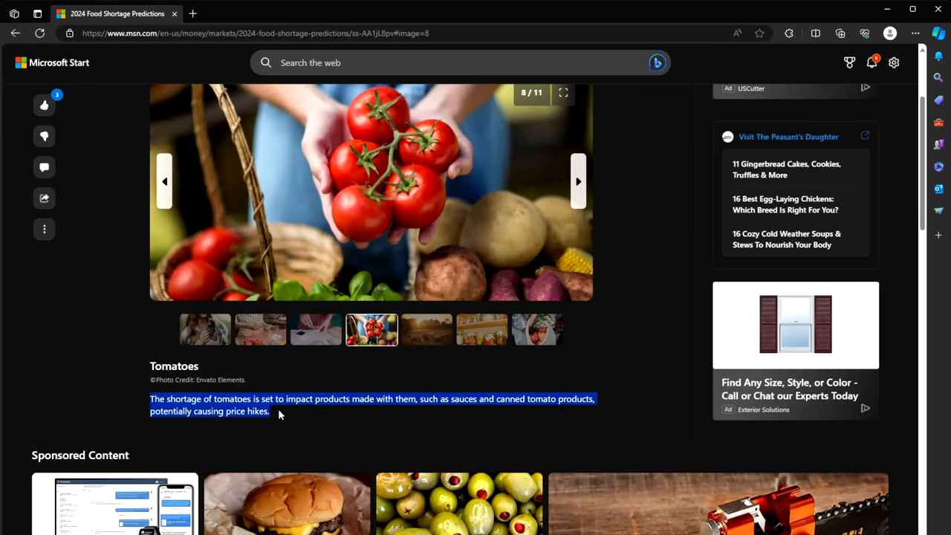
{"action": "left_click", "coordinate": [578, 181]}
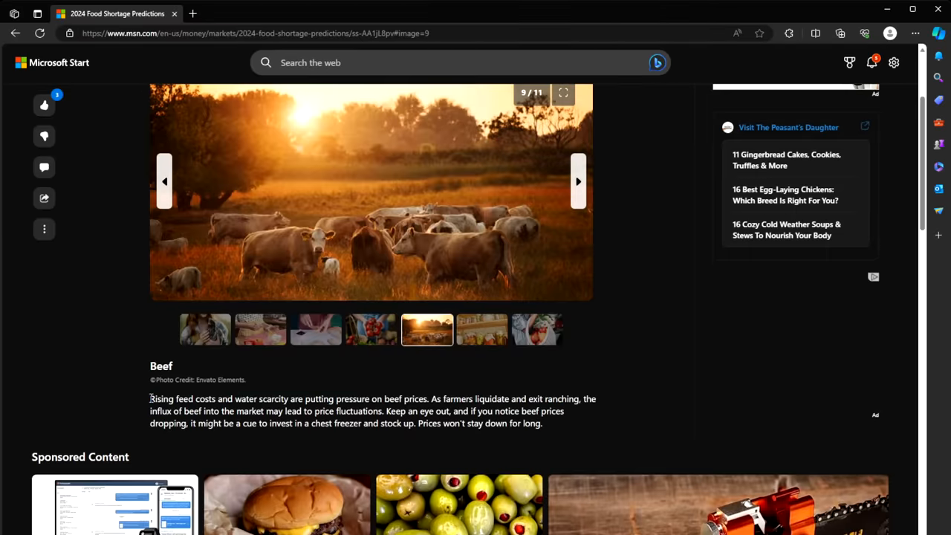